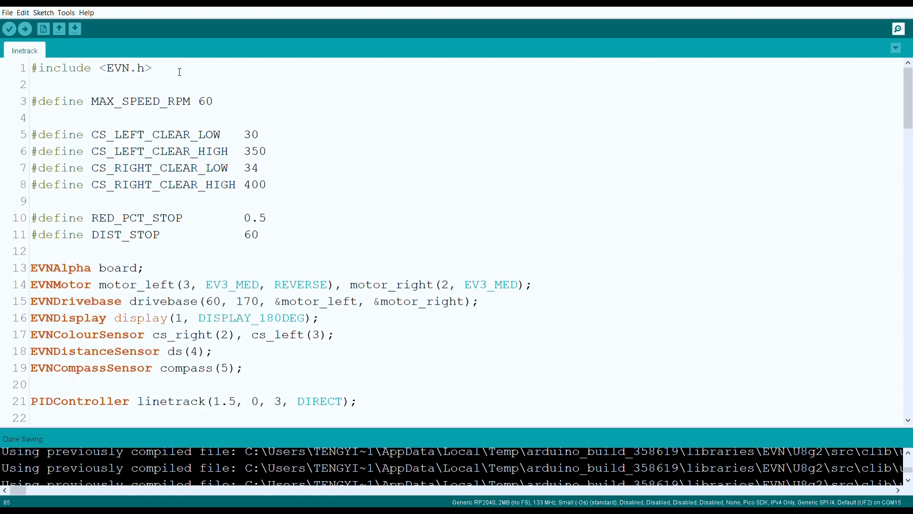
{"action": "mouse_move", "coordinate": [233, 104]}
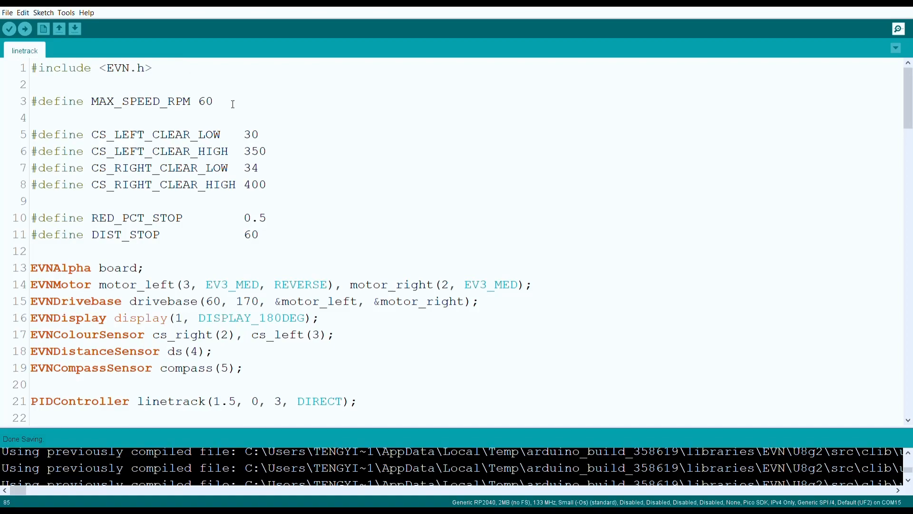
{"action": "mouse_move", "coordinate": [283, 169]}
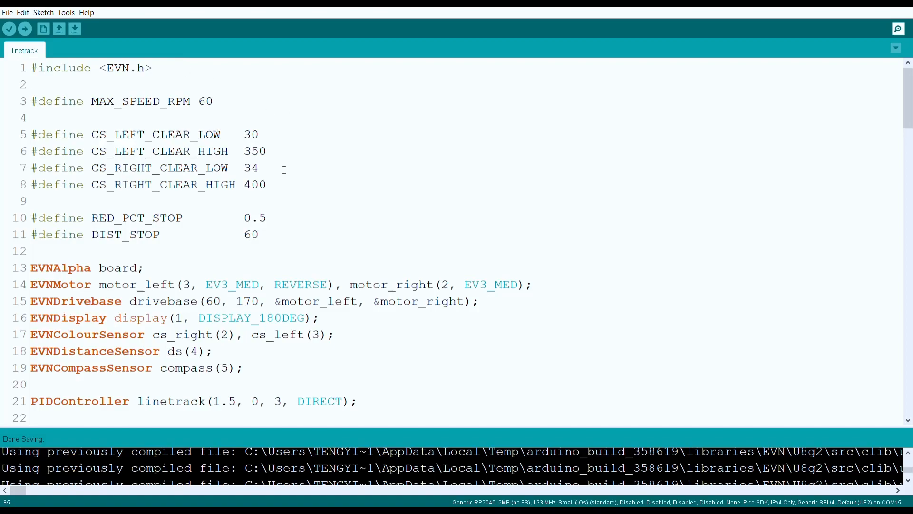
{"action": "mouse_move", "coordinate": [286, 234]}
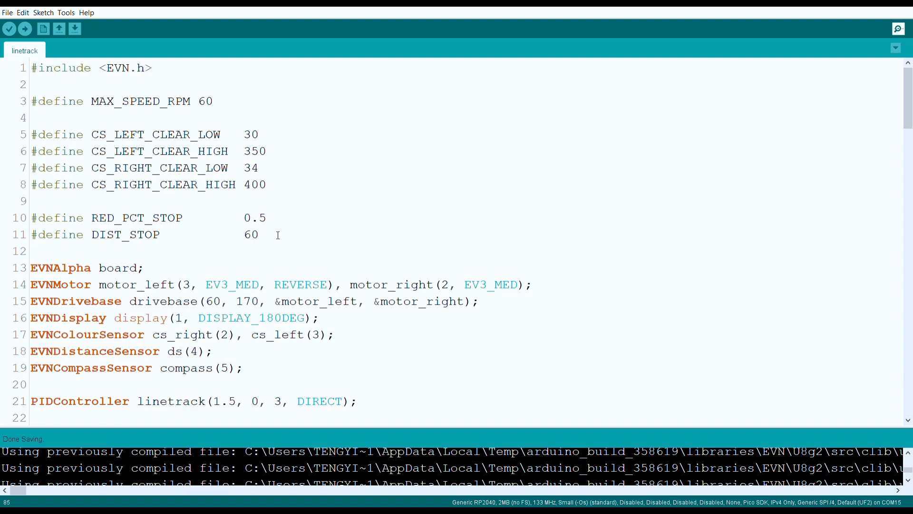
Step: Connect the phone's Bluetooth Serial Monitor to the EVN device until it shows Status: Connected
{"action": "scroll", "scroll_direction": "down", "scroll_amount": 3}
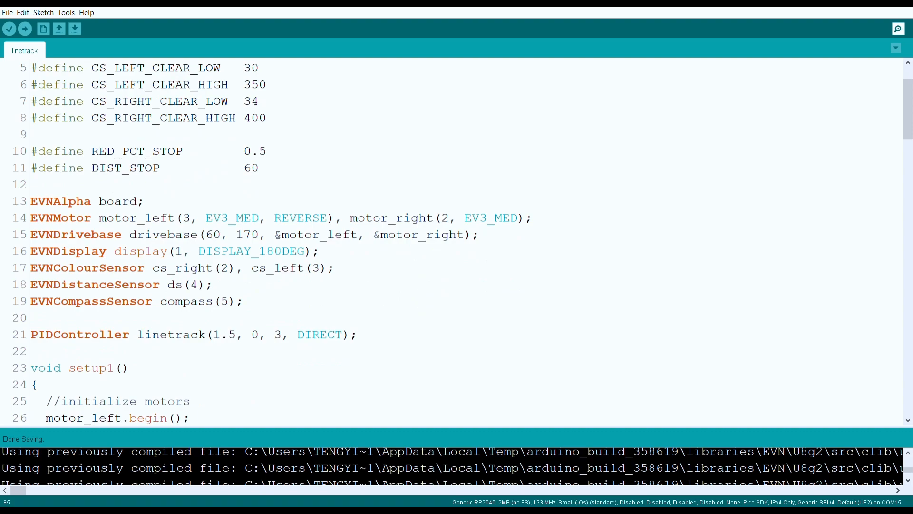
{"action": "mouse_move", "coordinate": [346, 191]}
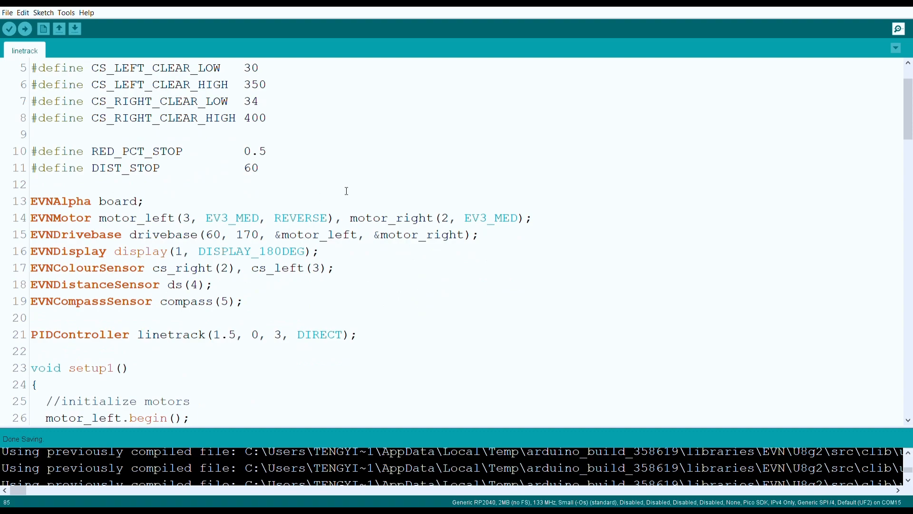
{"action": "mouse_move", "coordinate": [406, 291]}
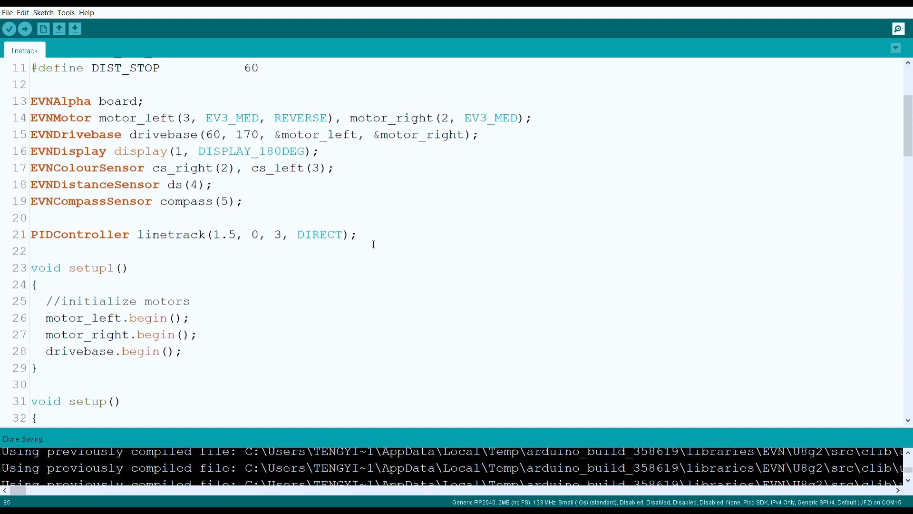
{"action": "scroll", "scroll_direction": "down", "scroll_amount": 3}
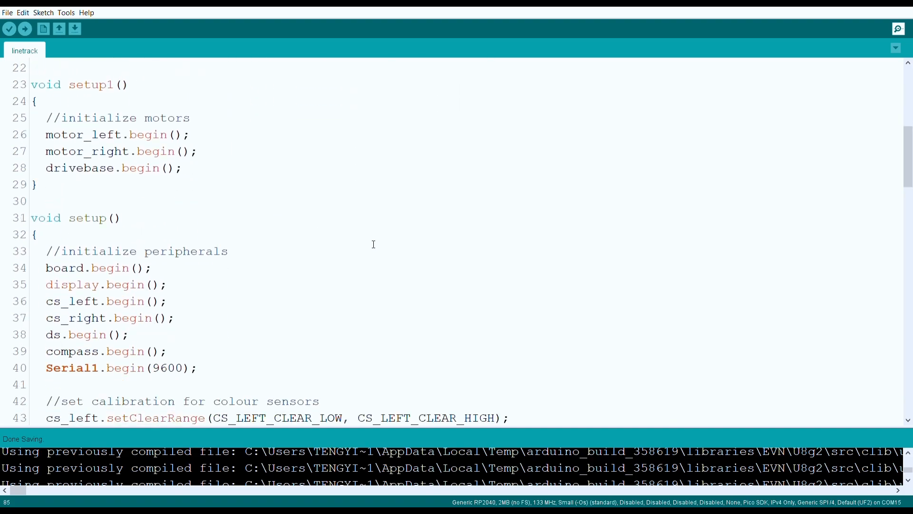
{"action": "mouse_move", "coordinate": [253, 359]}
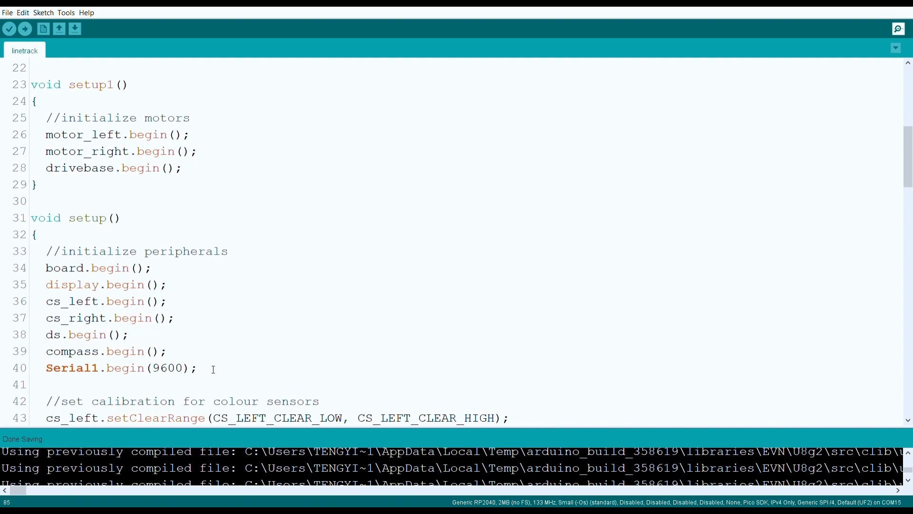
{"action": "scroll", "scroll_direction": "down", "scroll_amount": 3}
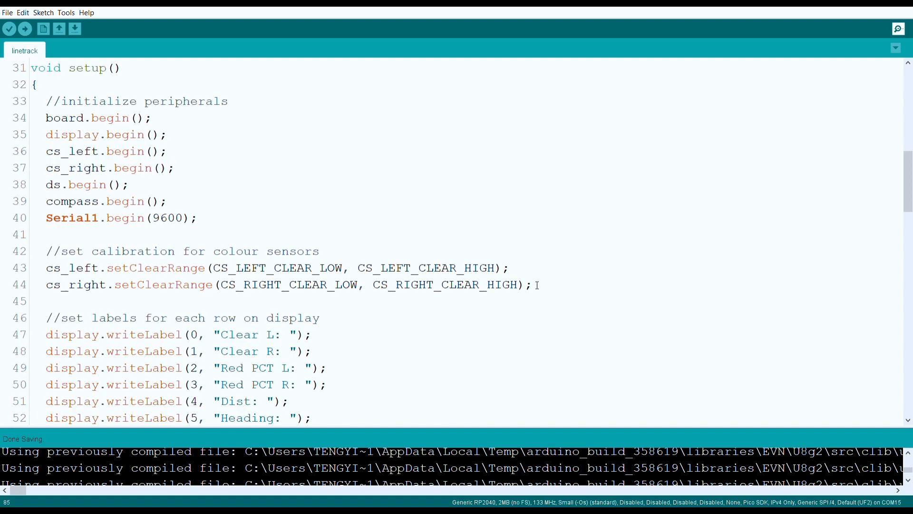
{"action": "scroll", "scroll_direction": "down", "scroll_amount": 3}
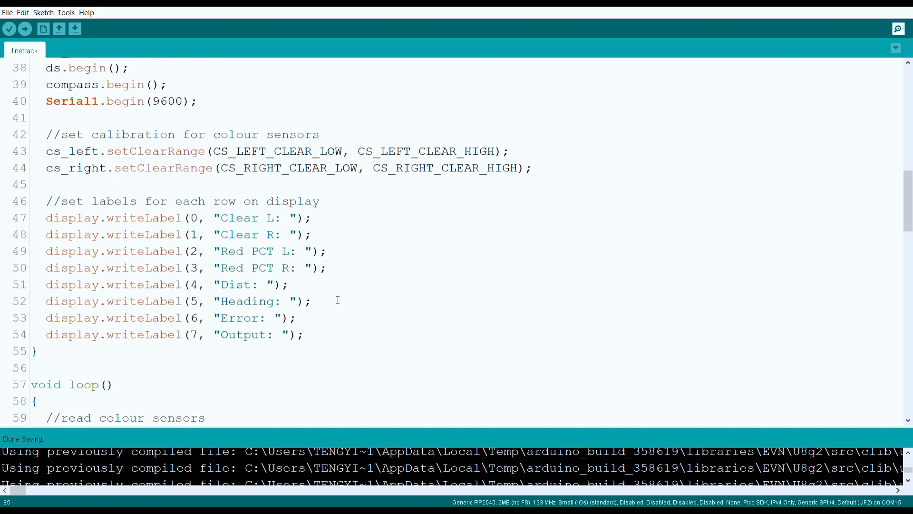
{"action": "scroll", "scroll_direction": "down", "scroll_amount": 3}
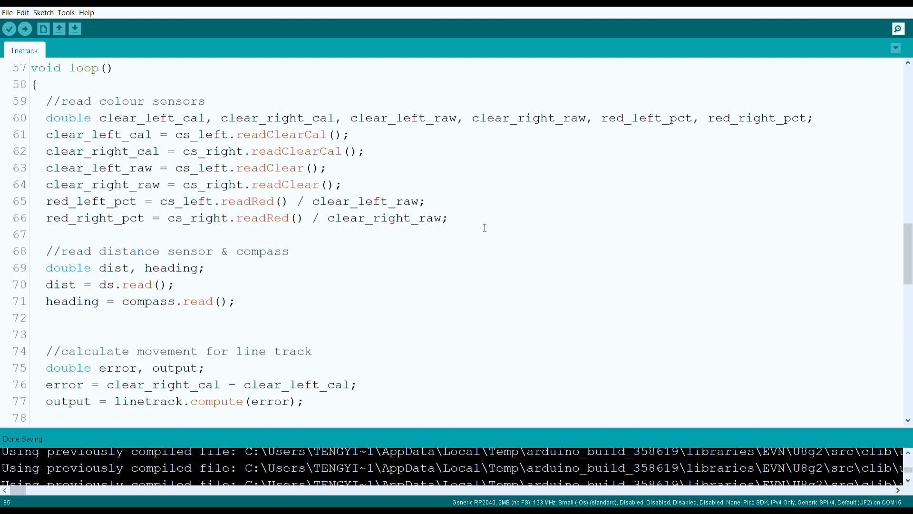
{"action": "scroll", "scroll_direction": "down", "scroll_amount": 3}
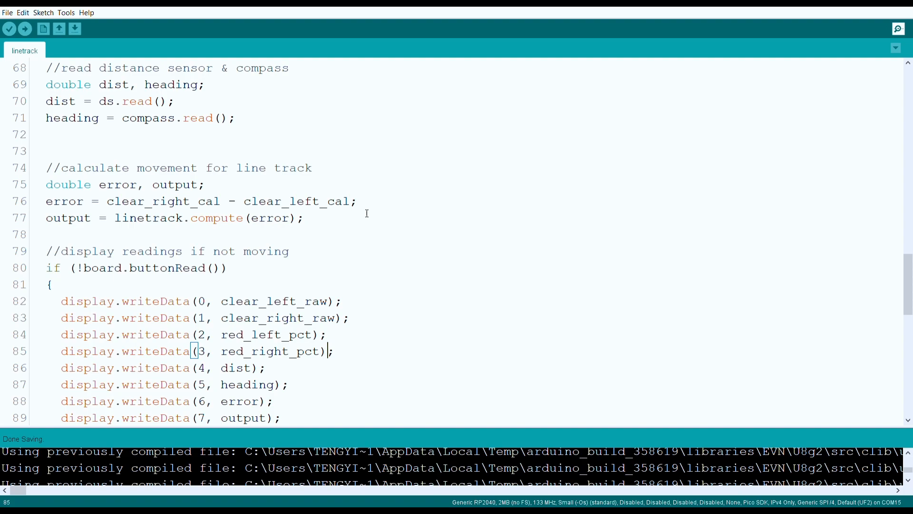
{"action": "mouse_move", "coordinate": [316, 230]}
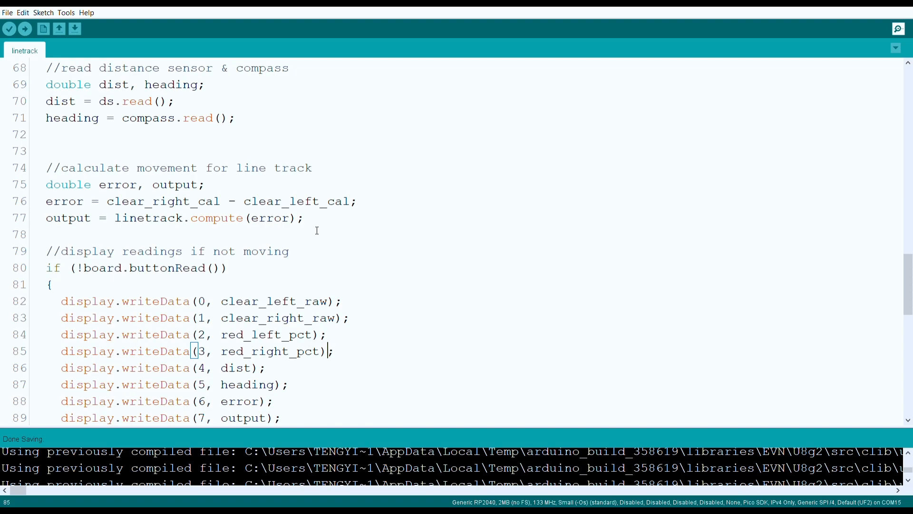
{"action": "scroll", "scroll_direction": "down", "scroll_amount": 3}
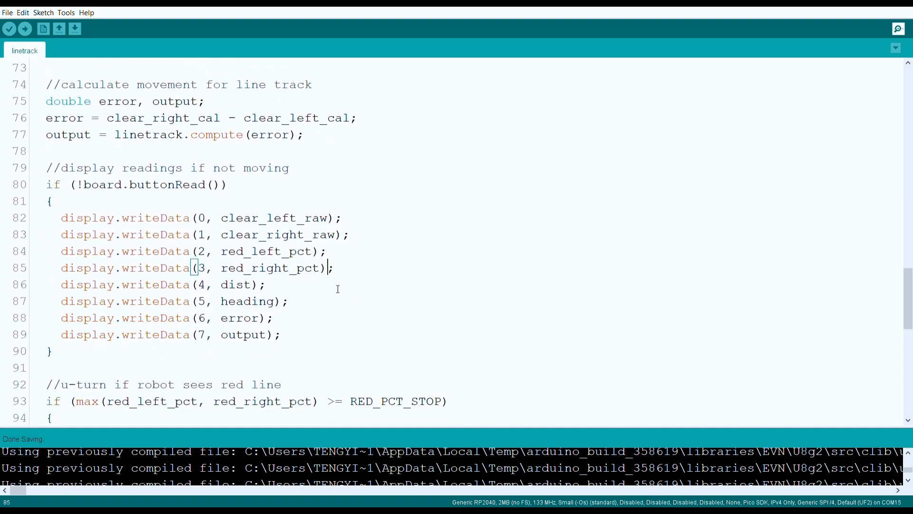
{"action": "mouse_move", "coordinate": [304, 295]}
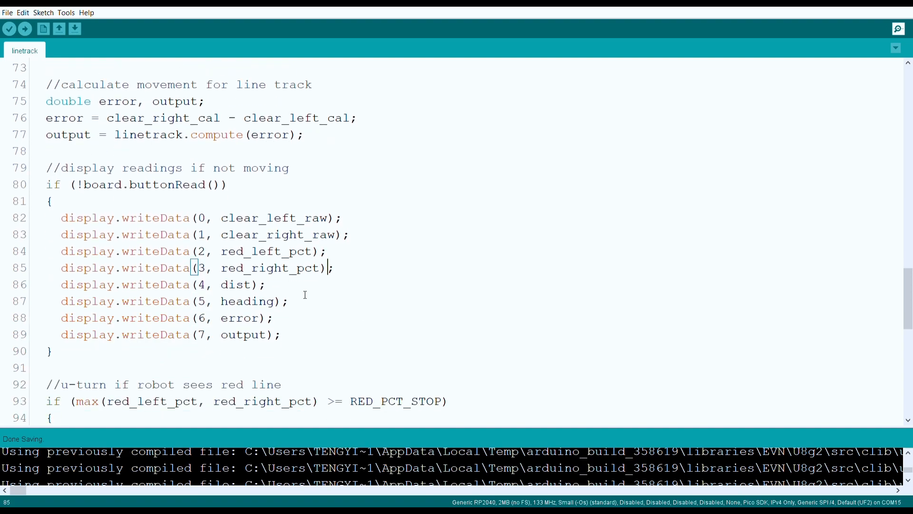
{"action": "scroll", "scroll_direction": "down", "scroll_amount": 3}
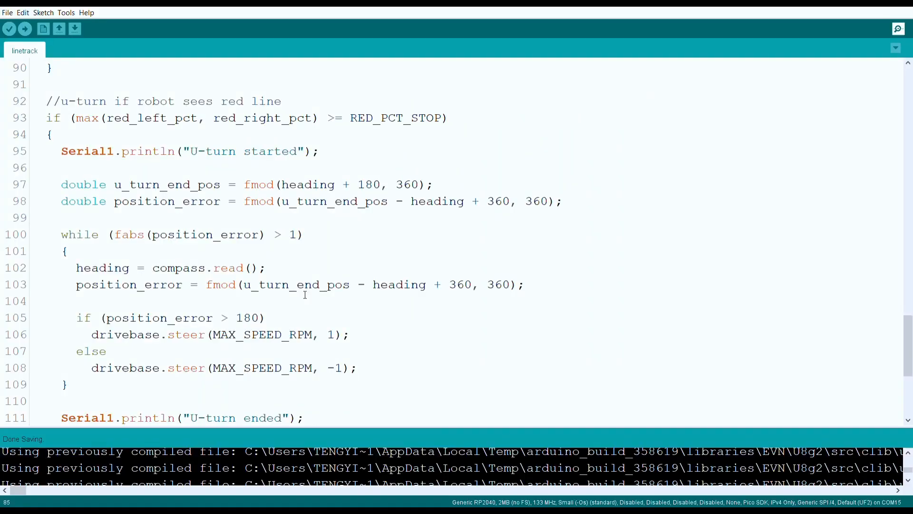
{"action": "scroll", "scroll_direction": "down", "scroll_amount": 3}
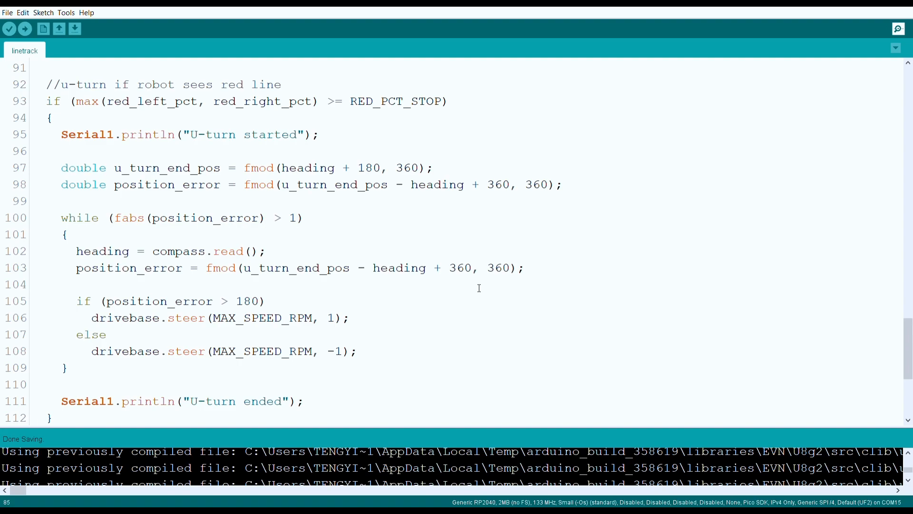
{"action": "scroll", "scroll_direction": "down", "scroll_amount": 3}
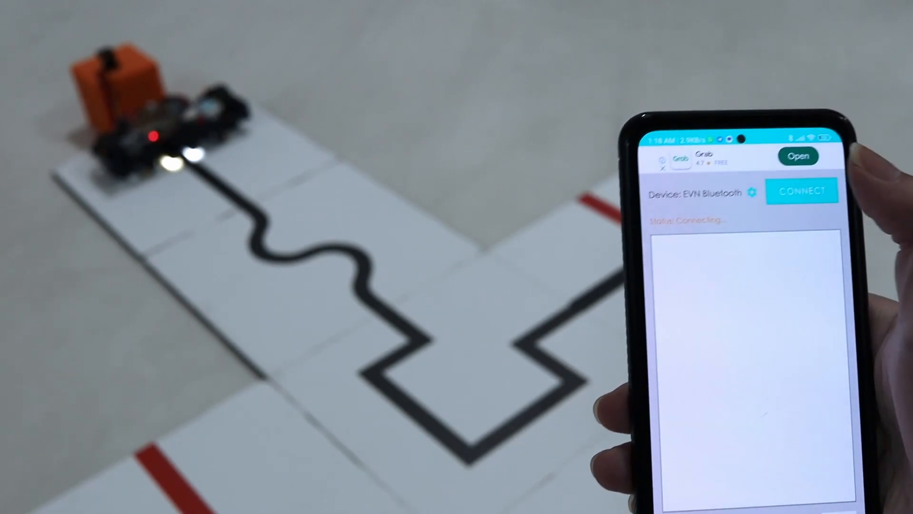
{"action": "left_click", "coordinate": [802, 191]}
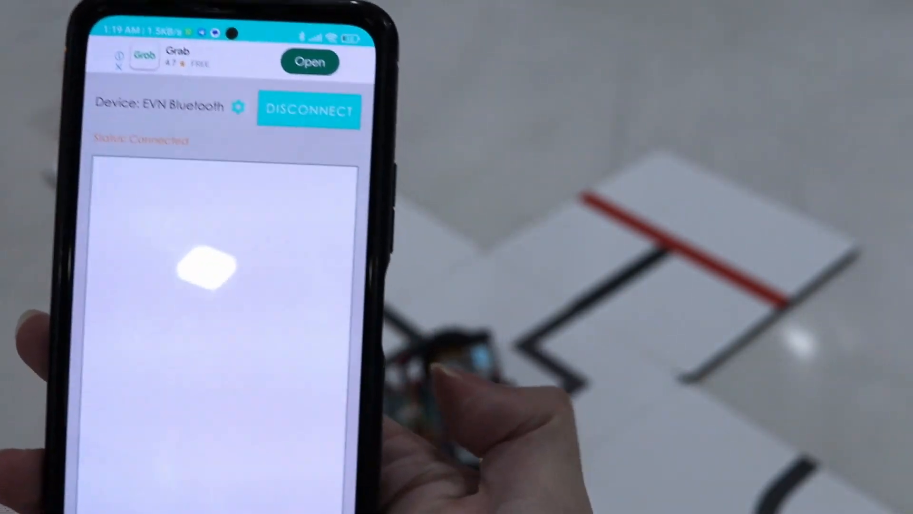